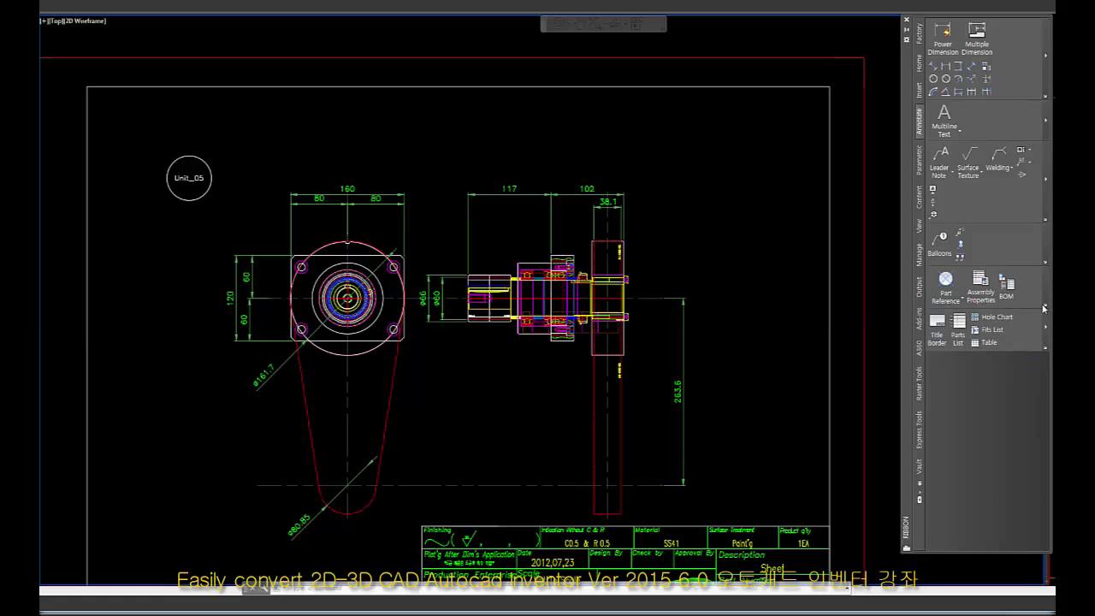
Insert the BORDER4 parts list from the BOM, anchored at the top of the border
click(1006, 284)
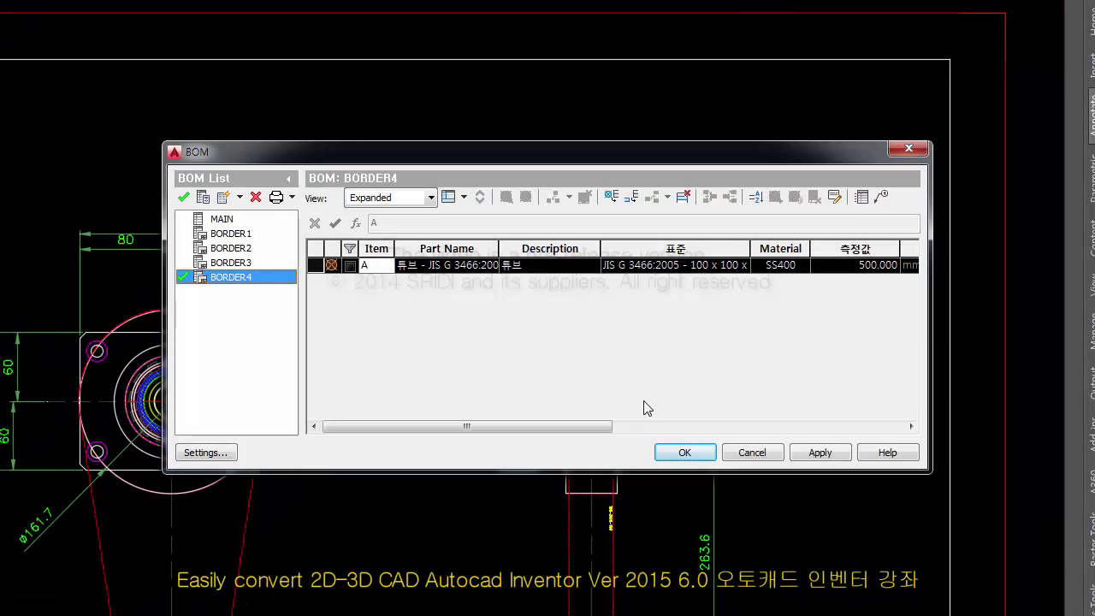
click(751, 215)
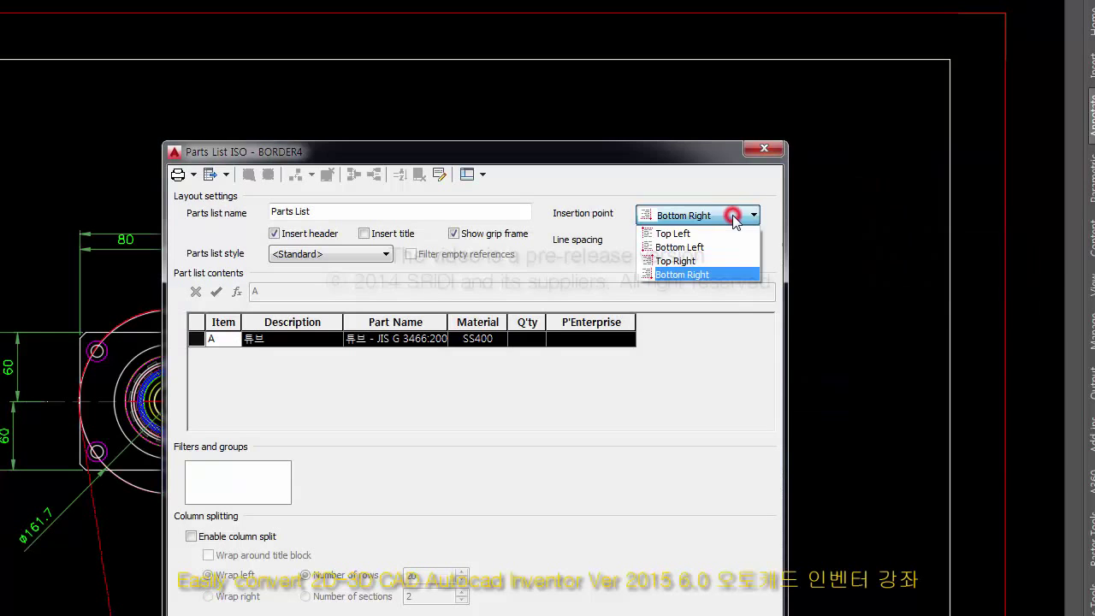
click(674, 260)
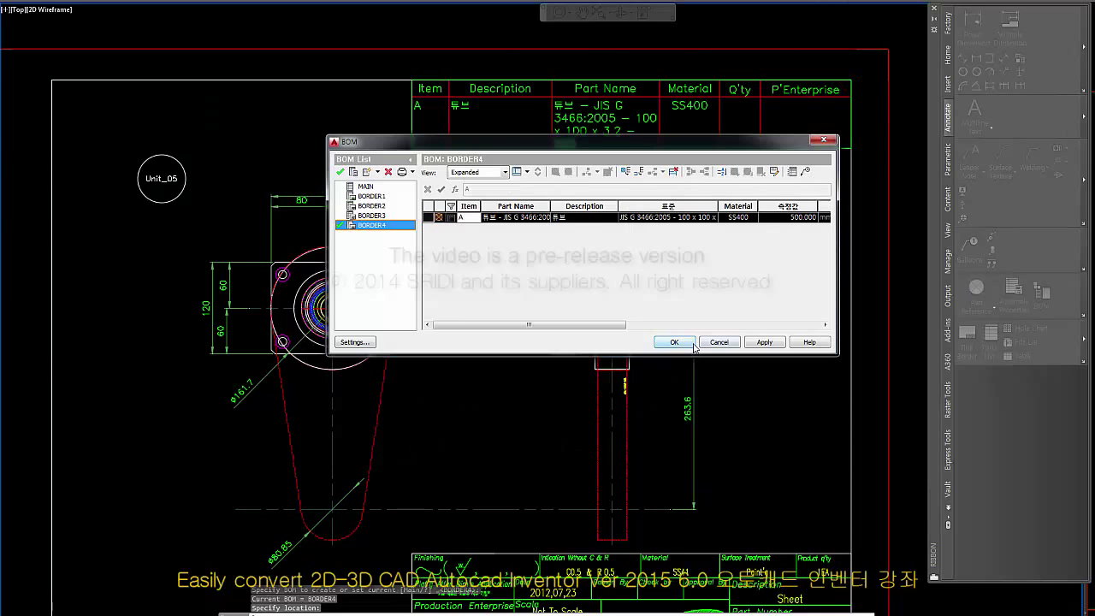
Reopen and review the BORDER4 bill of materials, then close it
click(674, 342)
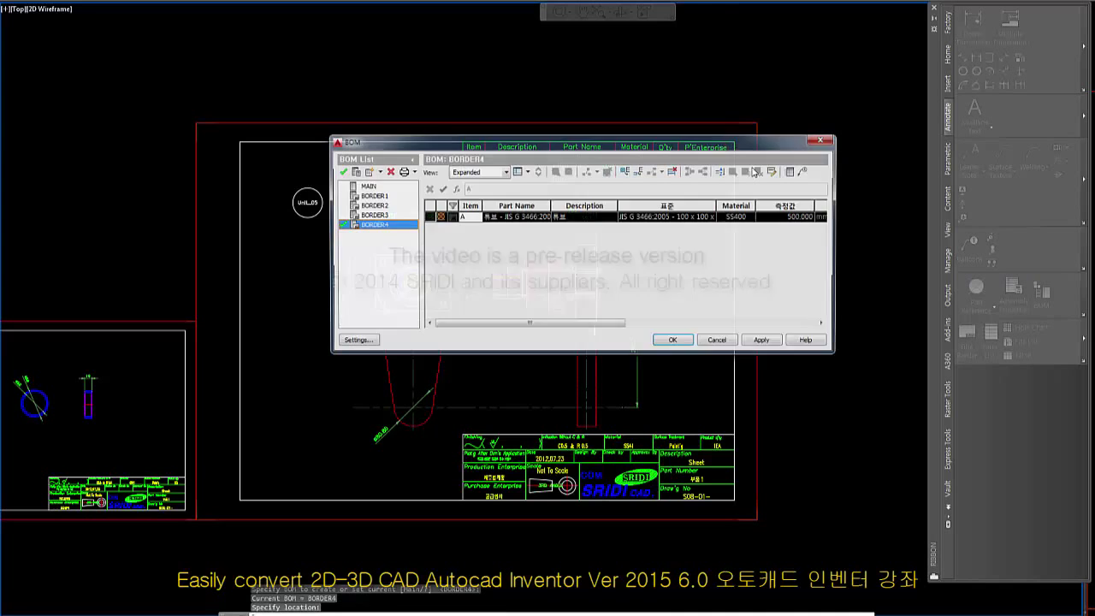
click(673, 339)
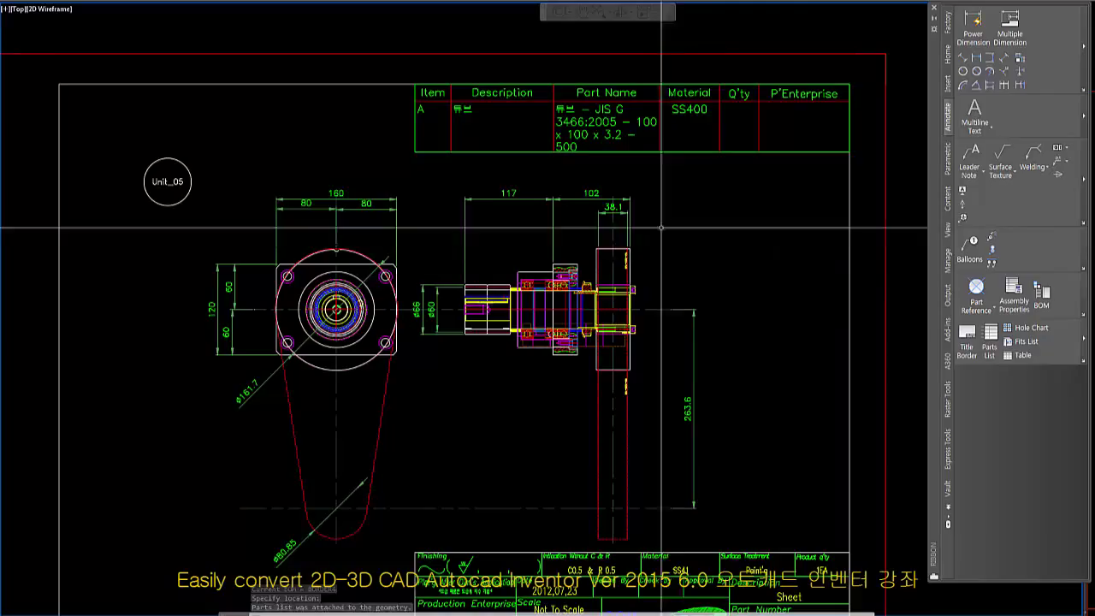
mouse_move(973, 247)
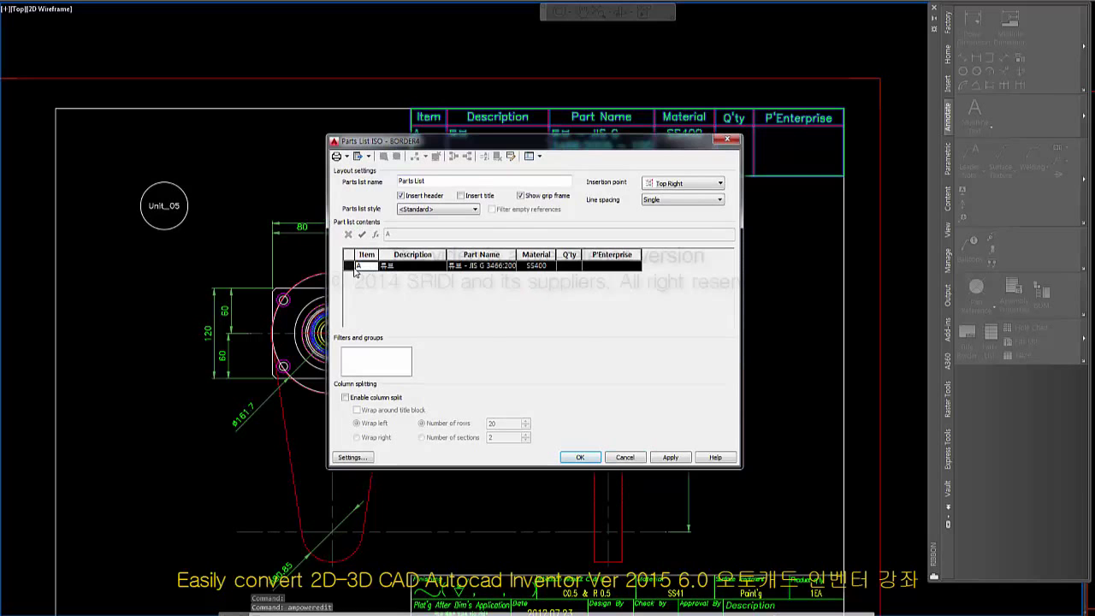
Review the BORDER3 and MAIN bills of materials and confirm their entries
click(580, 456)
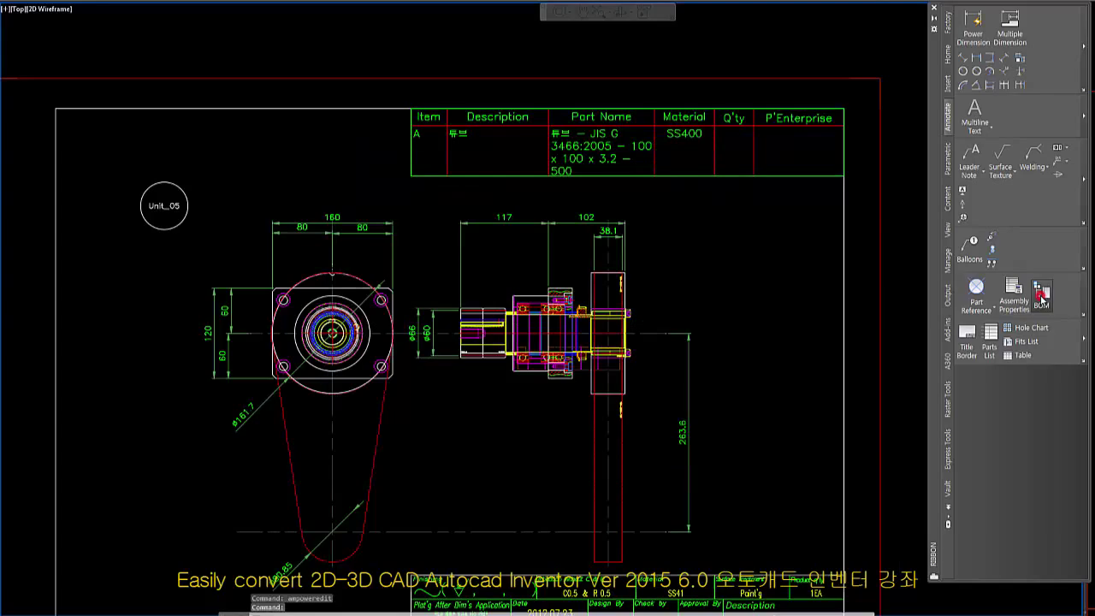
click(1042, 291)
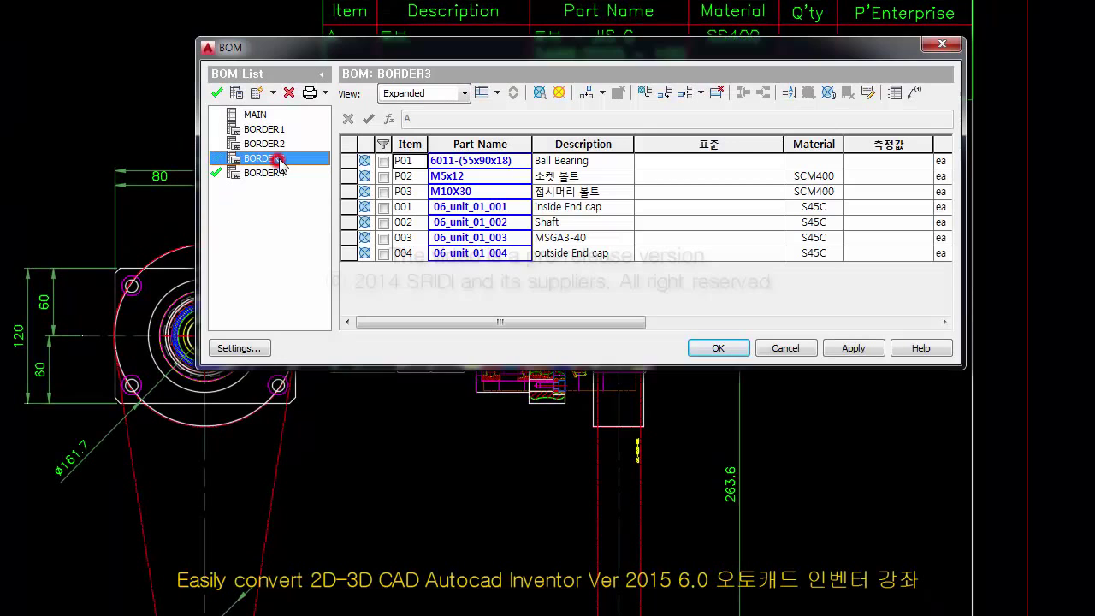
click(263, 129)
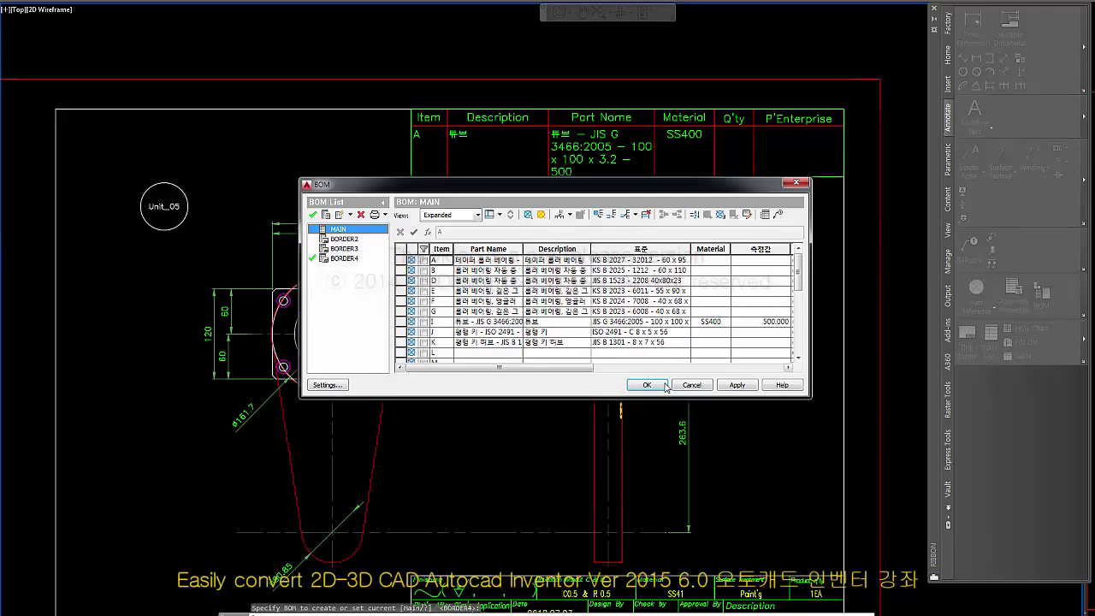
click(647, 385)
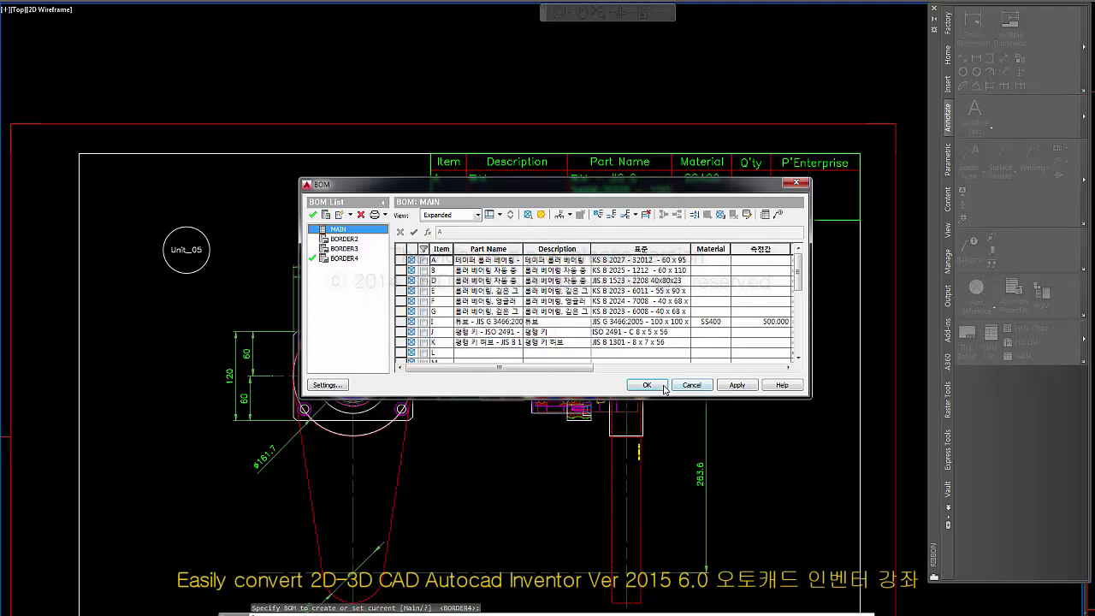
click(647, 384)
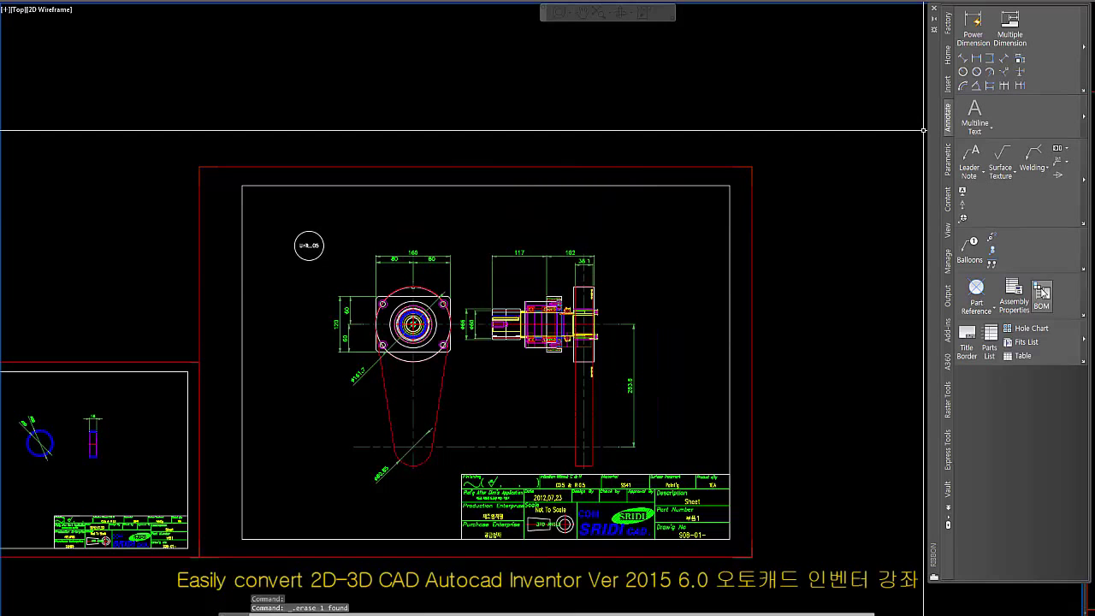
Place an empty parts list header row along the top of the inner drawing frame
click(1044, 291)
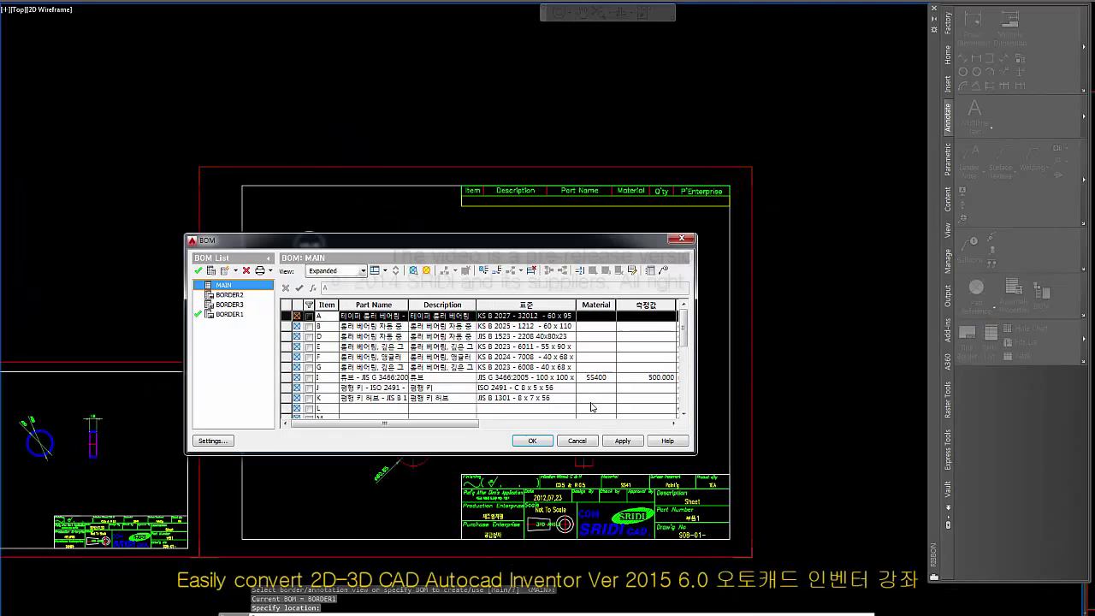
click(532, 441)
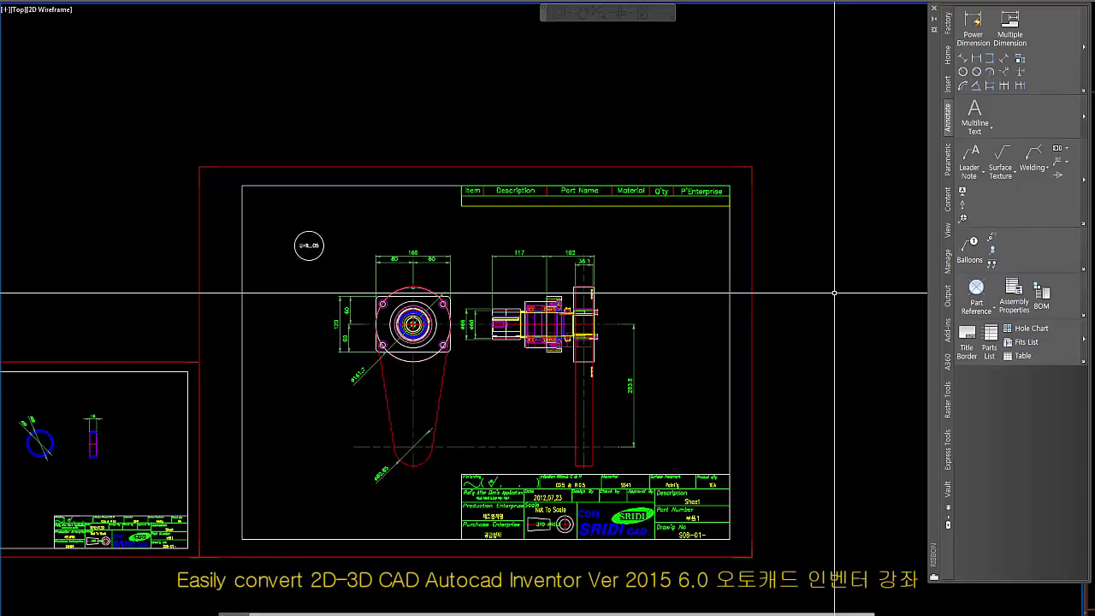
Start AMPARTREF to attach a part reference to a component
click(972, 294)
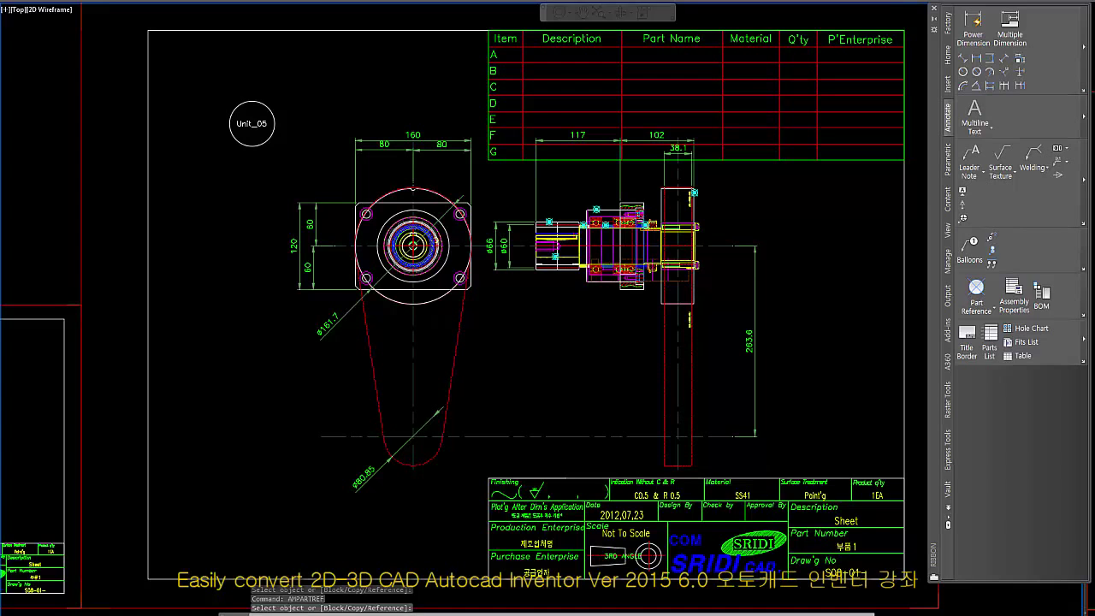
Review the shaft component's part reference details and close them
right_click(787, 231)
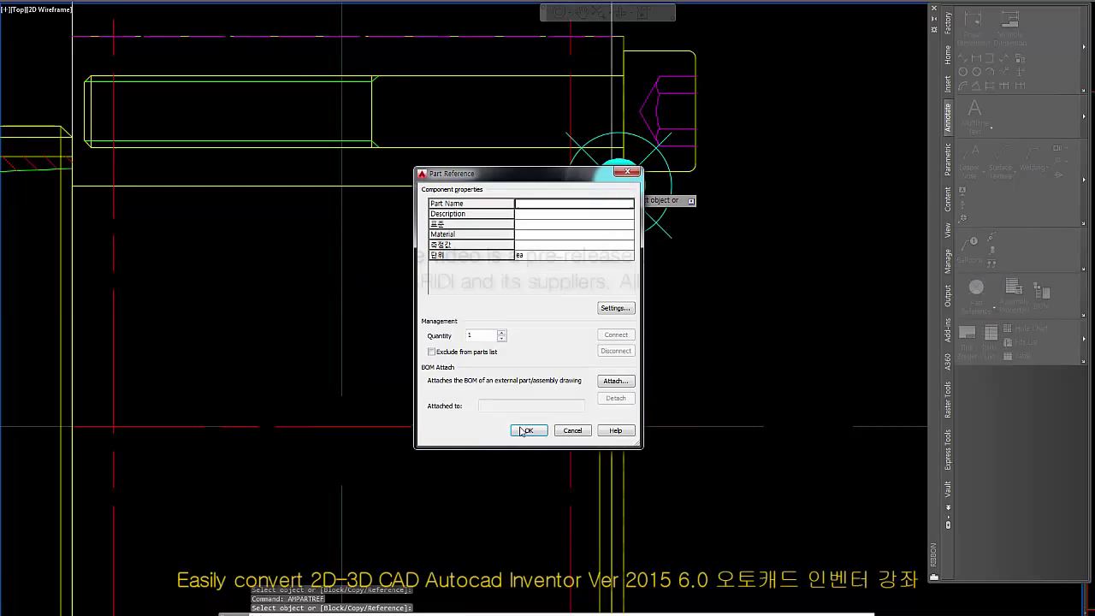
click(527, 431)
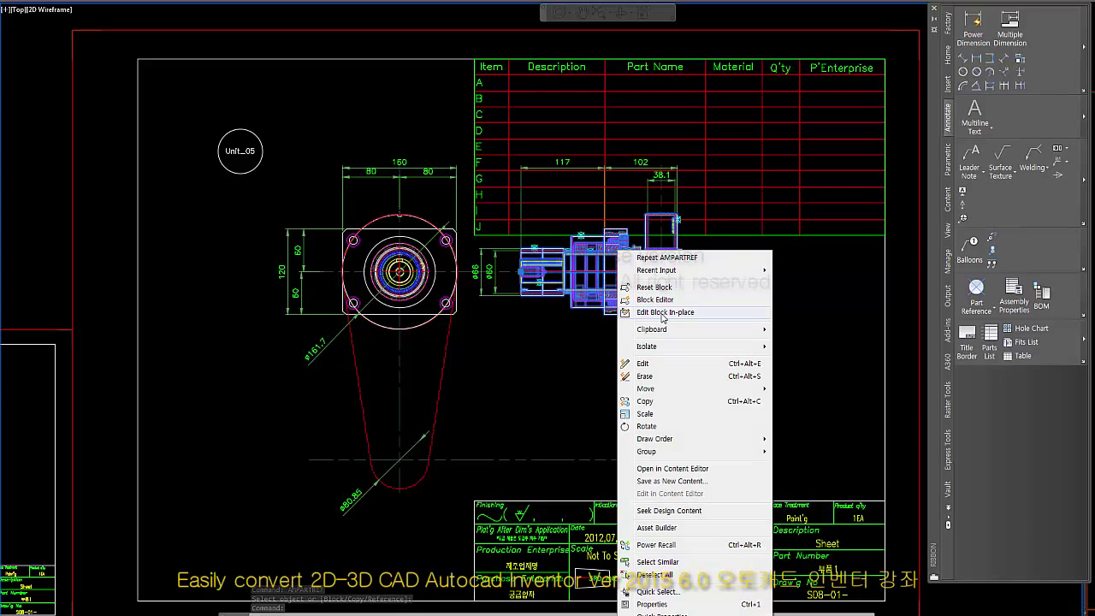
Open the assembly block reference for in-place editing
click(664, 312)
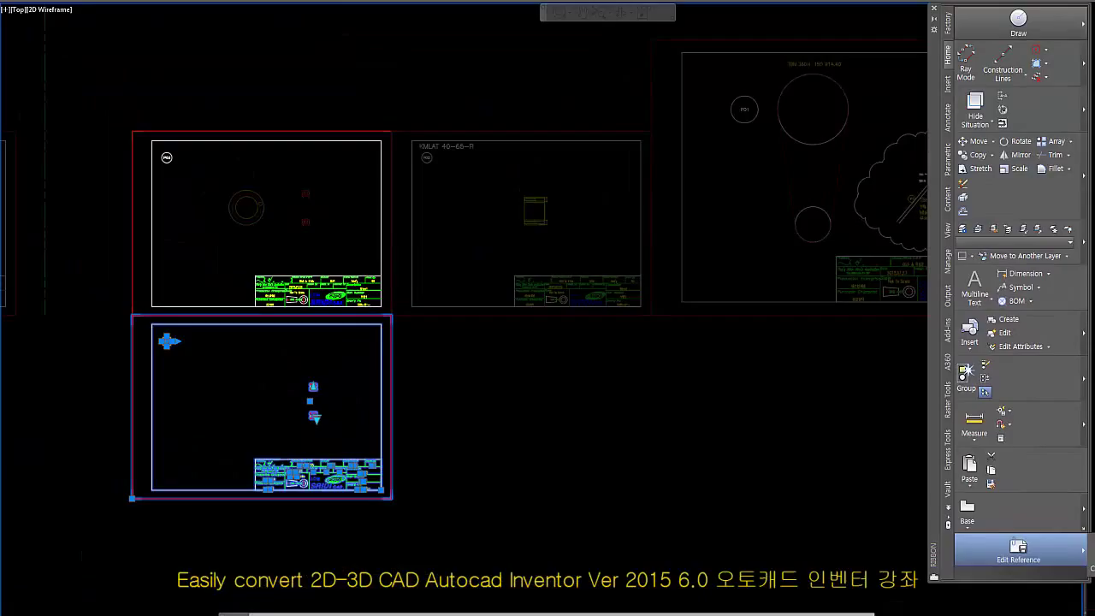
Pick the frame objects and save changes to finish the reference edit
click(1020, 551)
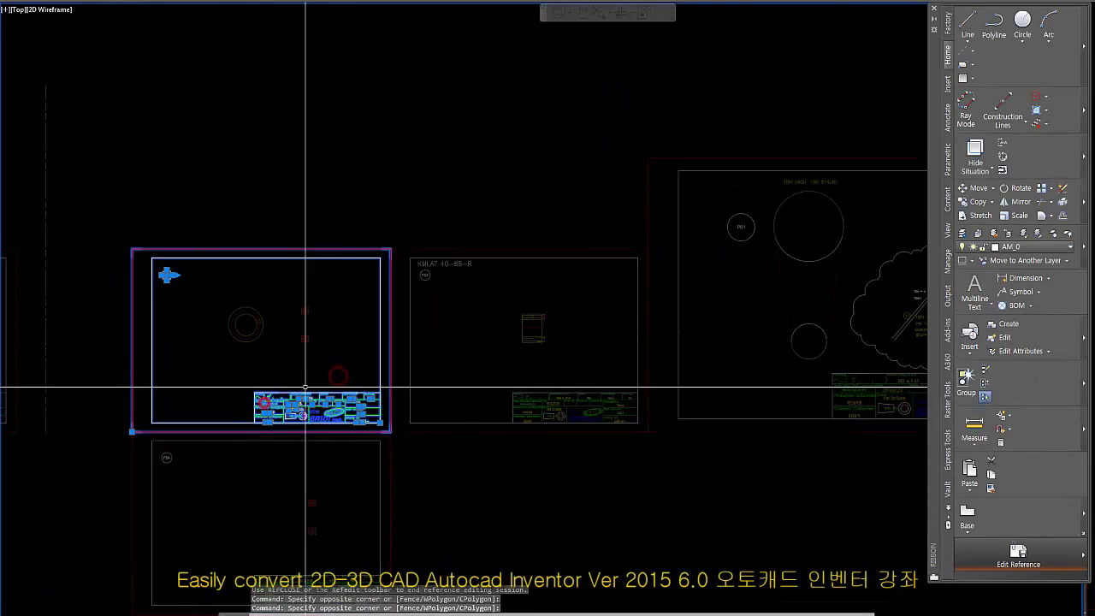
click(1018, 564)
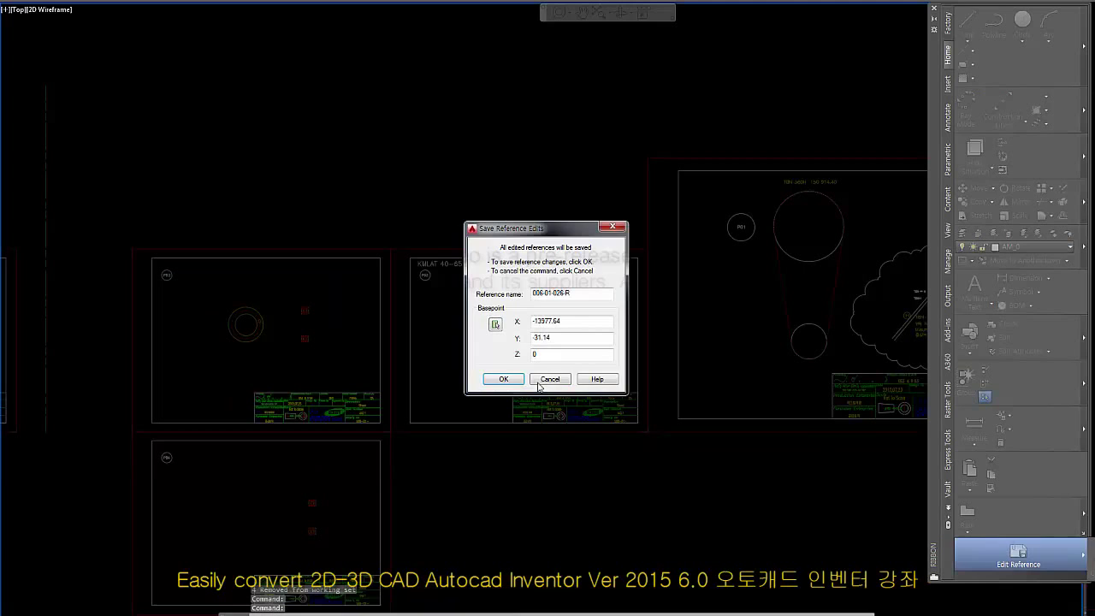
Confirm the saved references and enable 'Draw centerlines' for inserted standard parts in AM:Content options
click(503, 379)
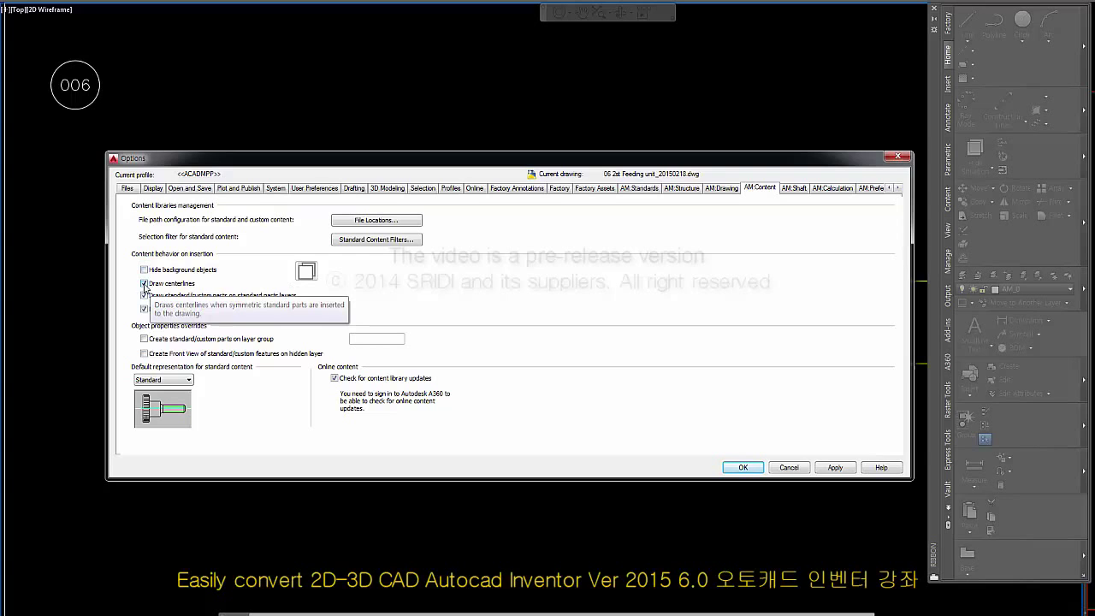
click(743, 467)
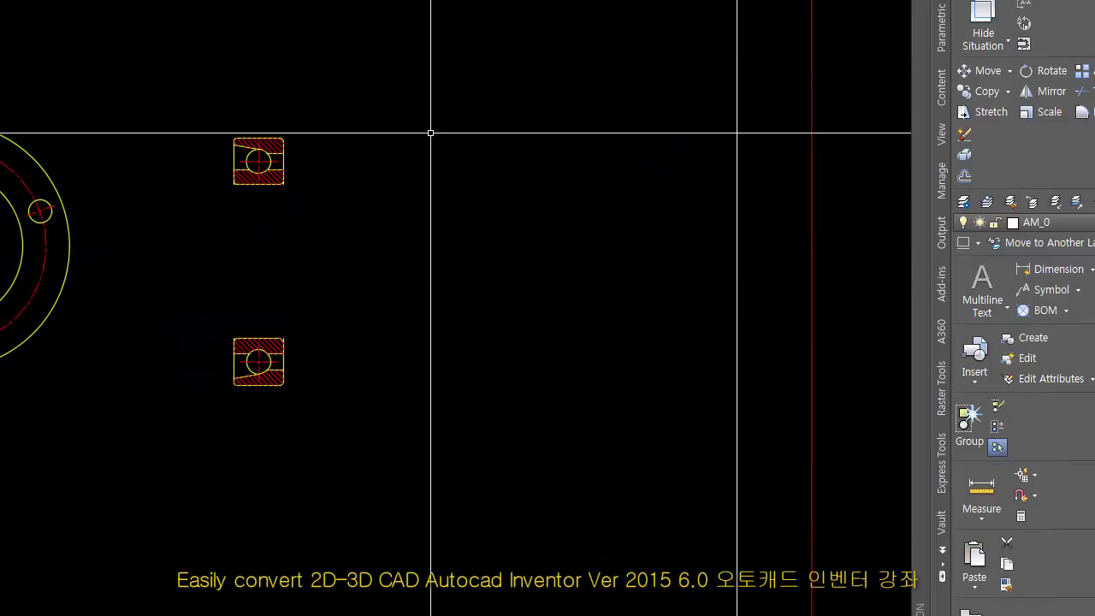
right_click(349, 226)
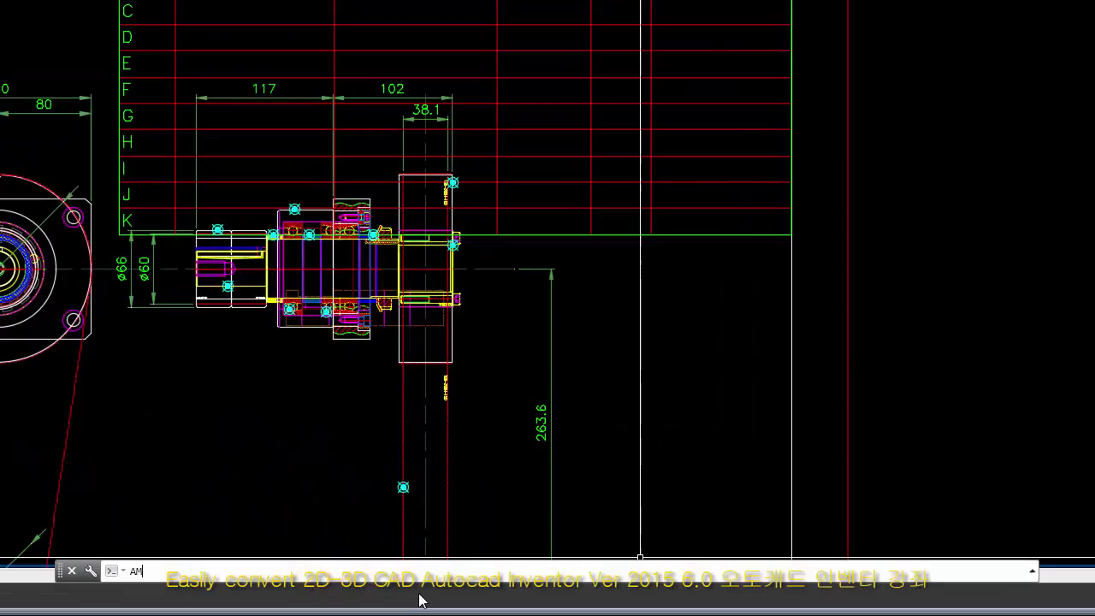
Run the AMRESCALE command on the assembly drawing
text(AMRESCALE)
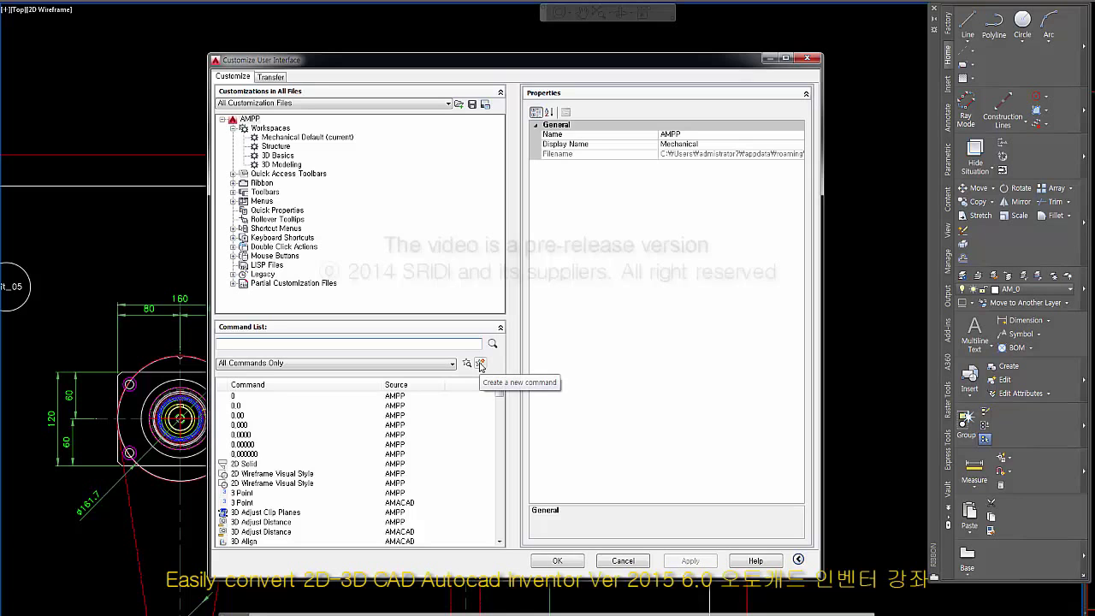
Create a new custom command named amrescale with macro ^C^C_amrescale
click(480, 362)
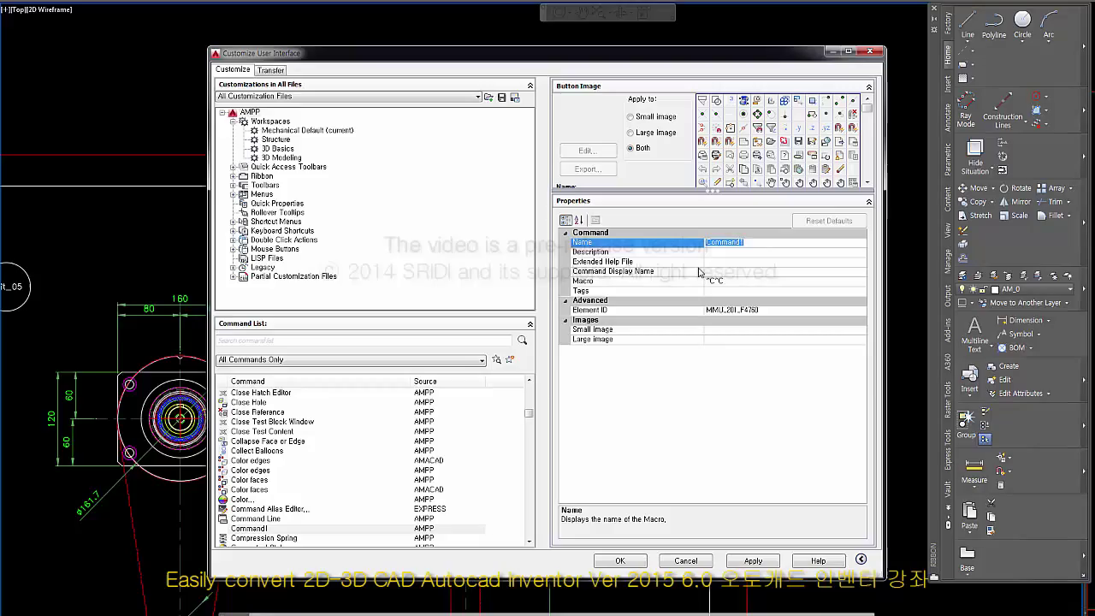
text(AM)
click(785, 280)
text(_amrescale)
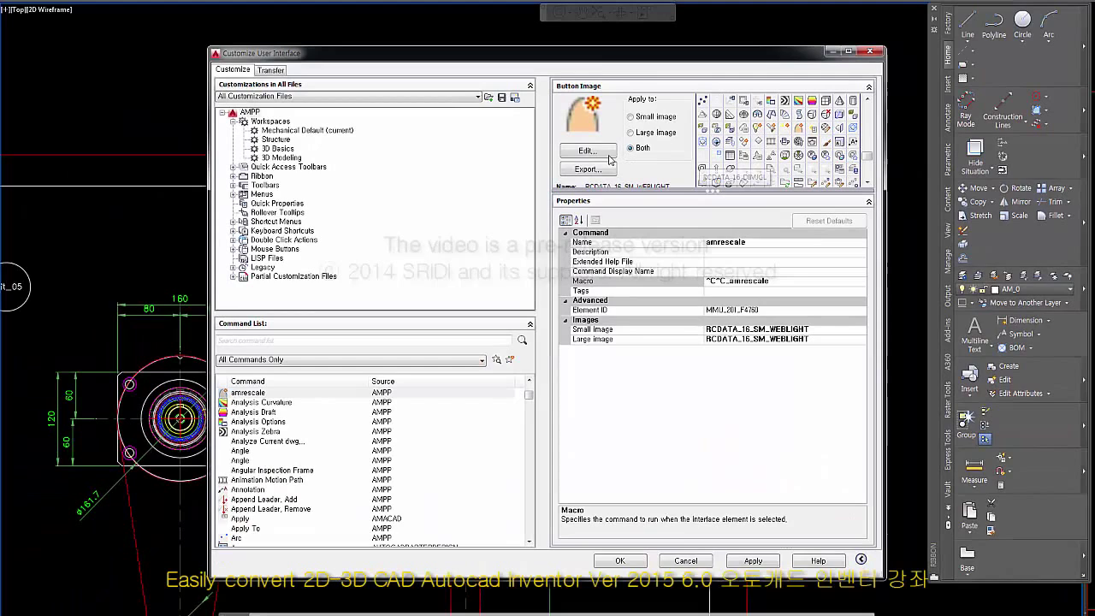
Paint red 'AR' letters in the Button Editor as the amrescale icon
click(588, 150)
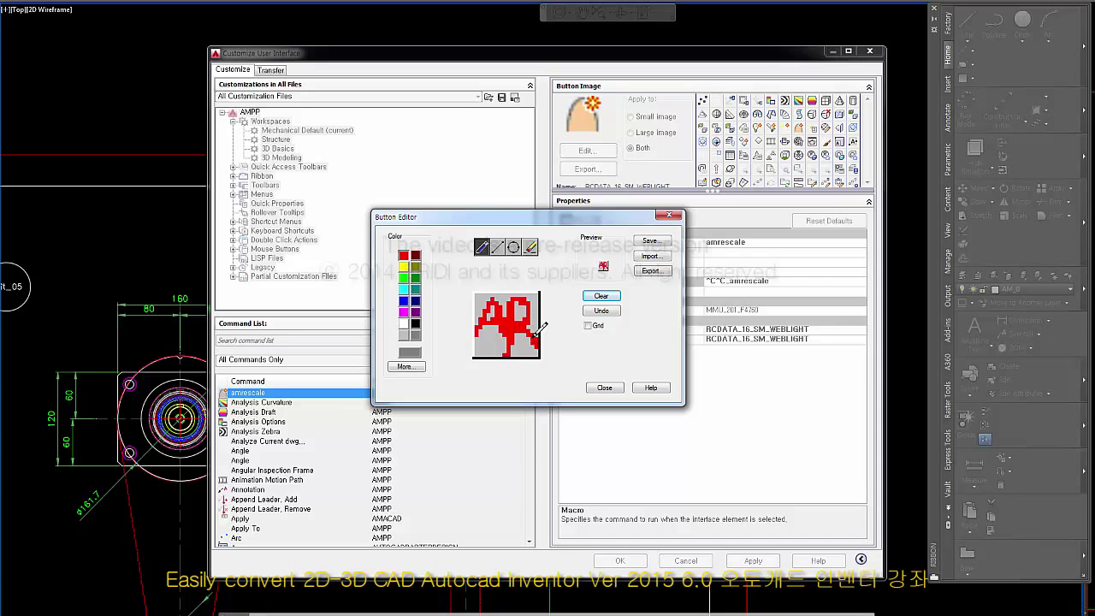
Save the icon as amrescale.bmp and assign it as the command's small and large image
click(650, 240)
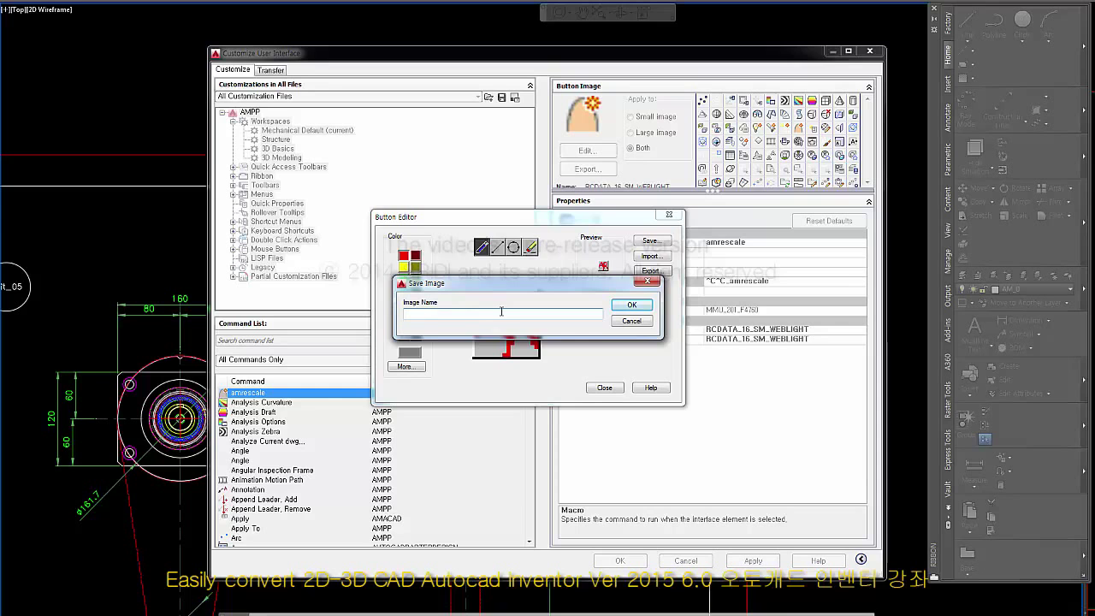
click(630, 305)
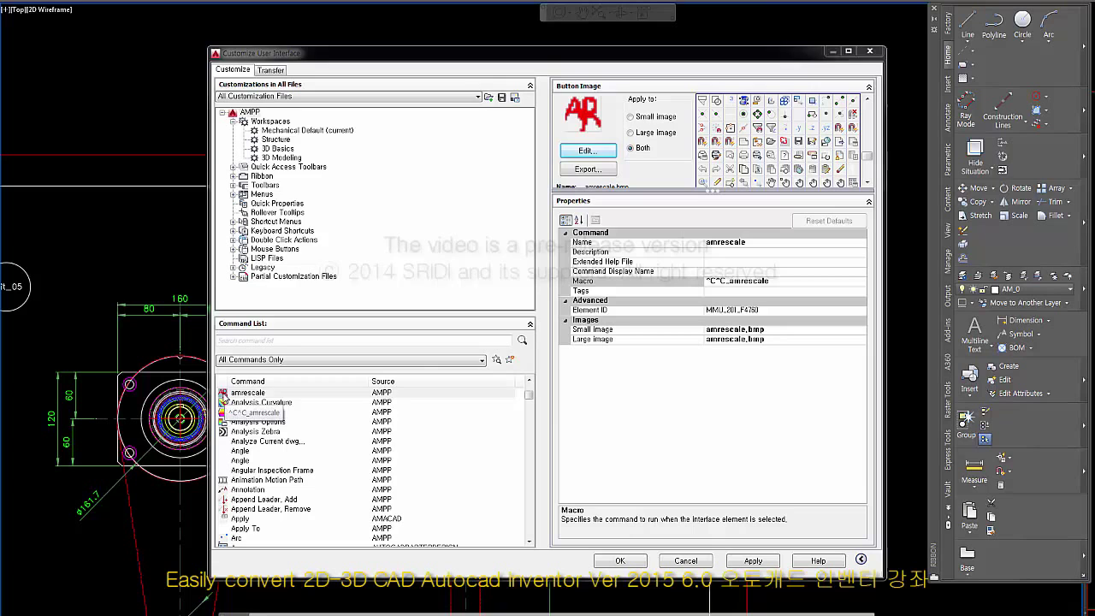
click(247, 392)
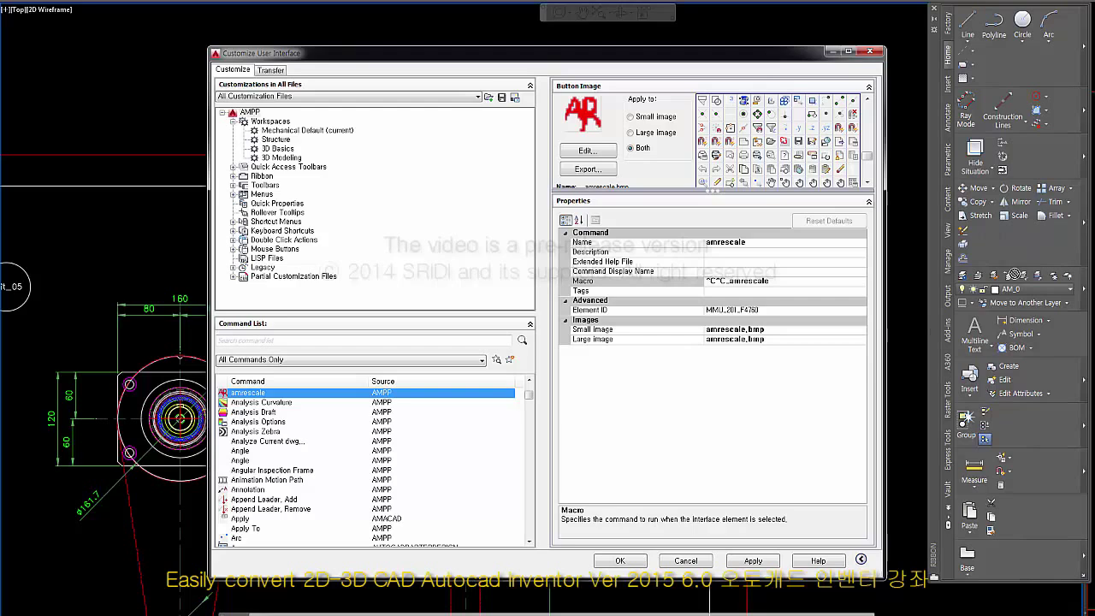